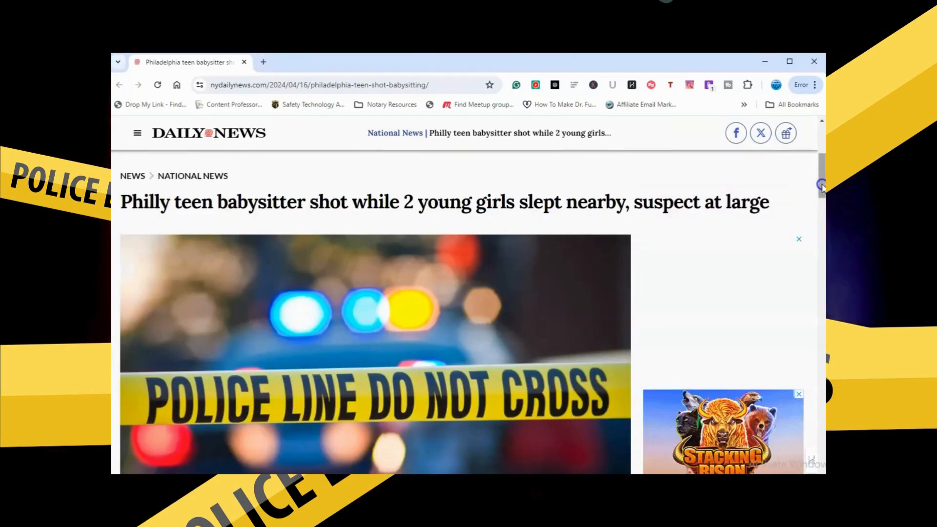
Scroll past the police-tape headline photo to the byline and opening paragraphs.
{"action": "scroll", "scroll_direction": "up", "scroll_amount": 3}
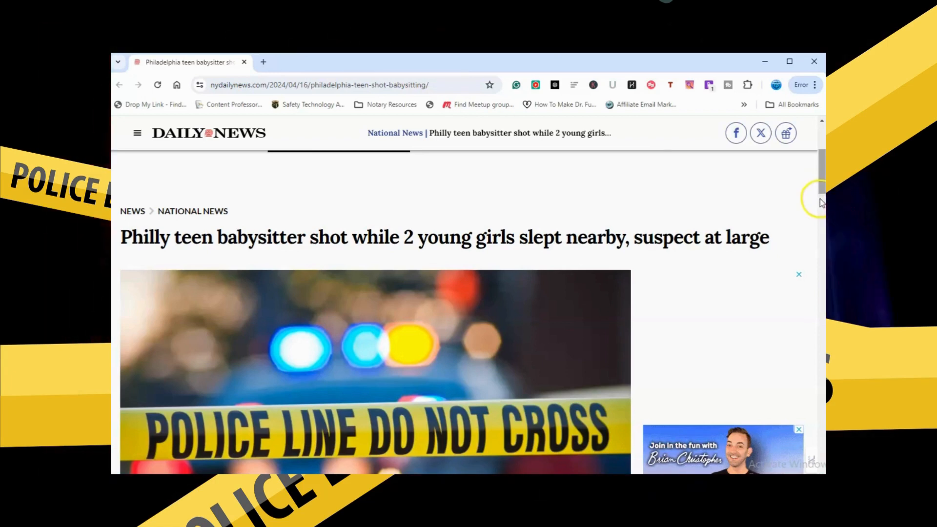
{"action": "scroll", "scroll_direction": "down", "scroll_amount": 3}
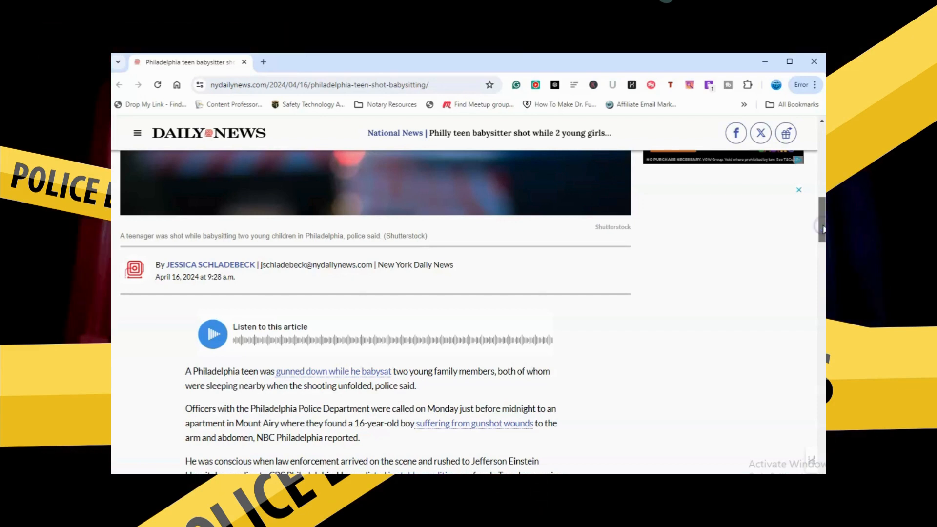
Scroll down to the embedded video and the police quote about the unharmed children.
{"action": "scroll", "scroll_direction": "down", "scroll_amount": 3}
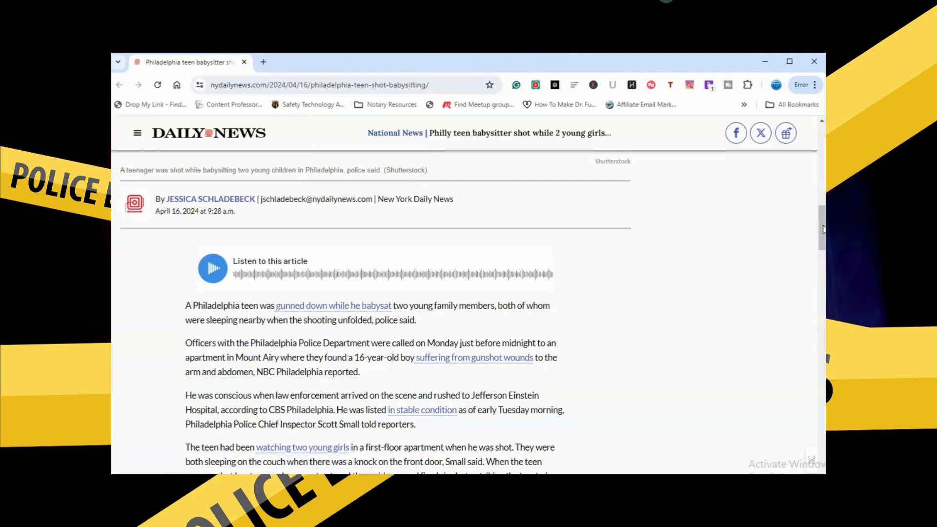
{"action": "scroll", "scroll_direction": "down", "scroll_amount": 3}
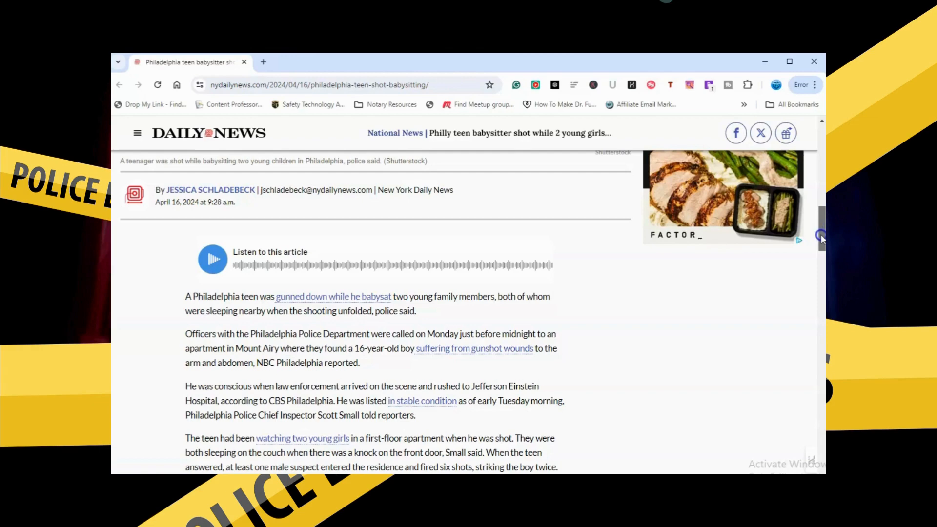
{"action": "scroll", "scroll_direction": "down", "scroll_amount": 3}
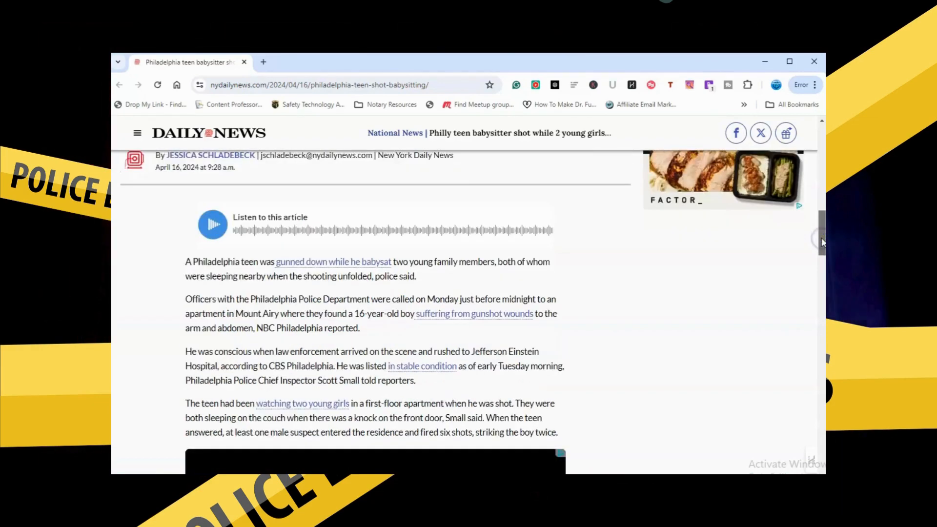
{"action": "scroll", "scroll_direction": "down", "scroll_amount": 3}
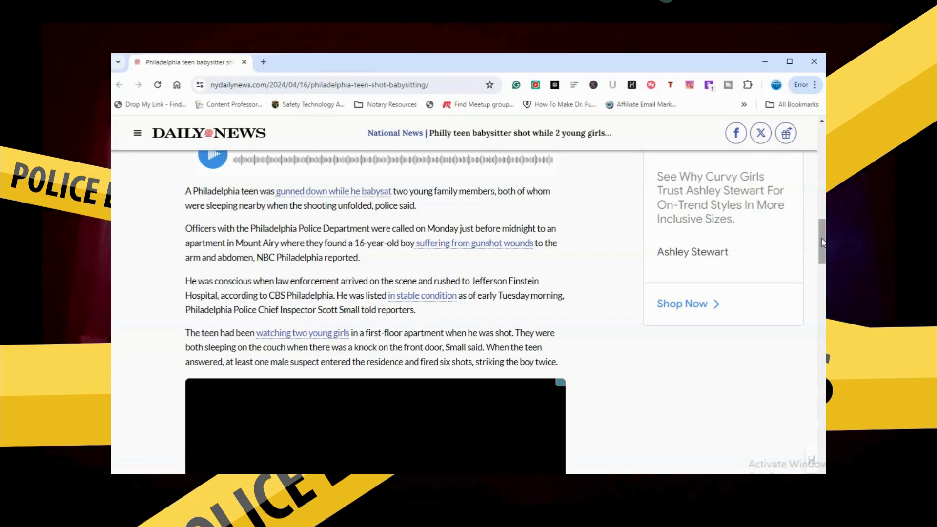
{"action": "scroll", "scroll_direction": "down", "scroll_amount": 3}
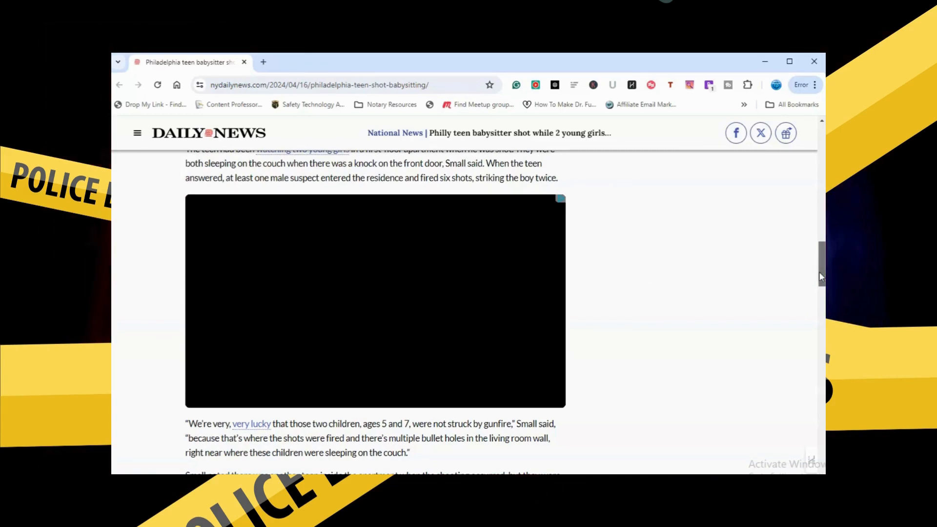
Scroll past the no-arrests and surveillance paragraphs to the Chumba banner and More in National News.
{"action": "scroll", "scroll_direction": "down", "scroll_amount": 3}
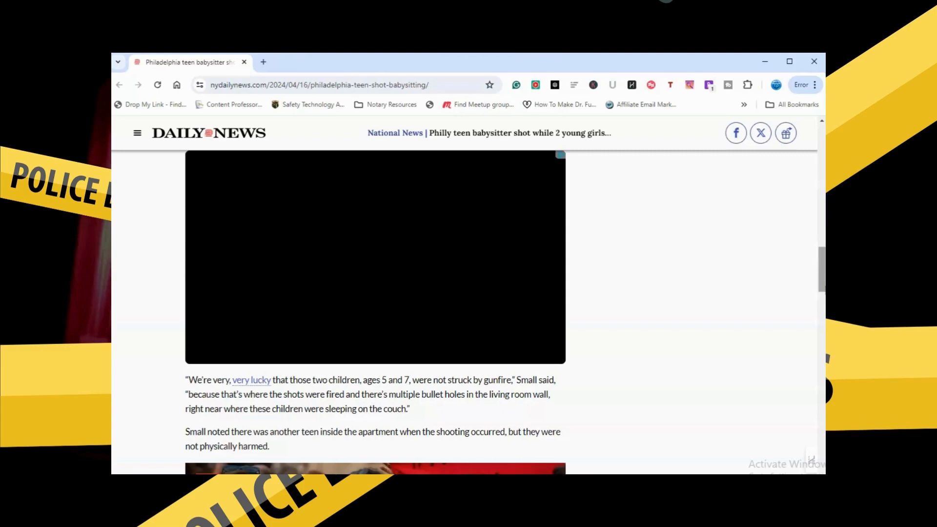
{"action": "scroll", "scroll_direction": "down", "scroll_amount": 3}
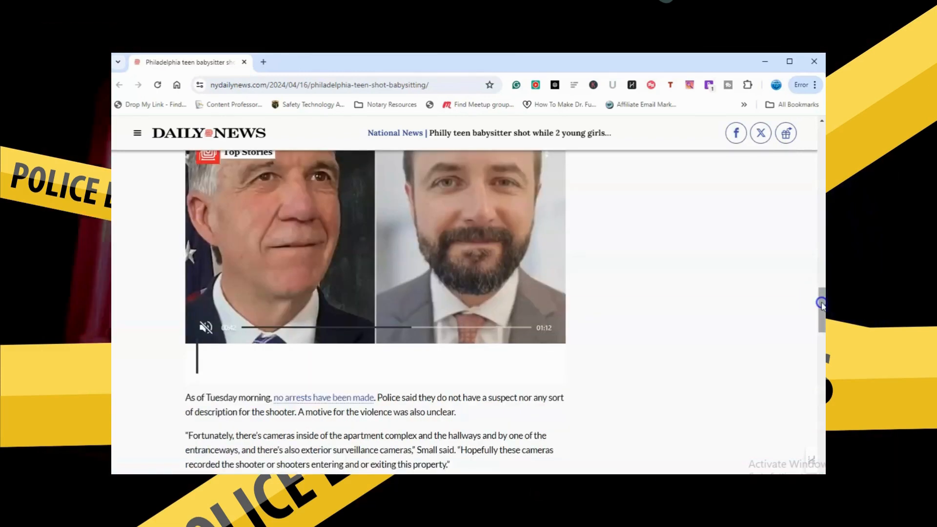
{"action": "scroll", "scroll_direction": "down", "scroll_amount": 3}
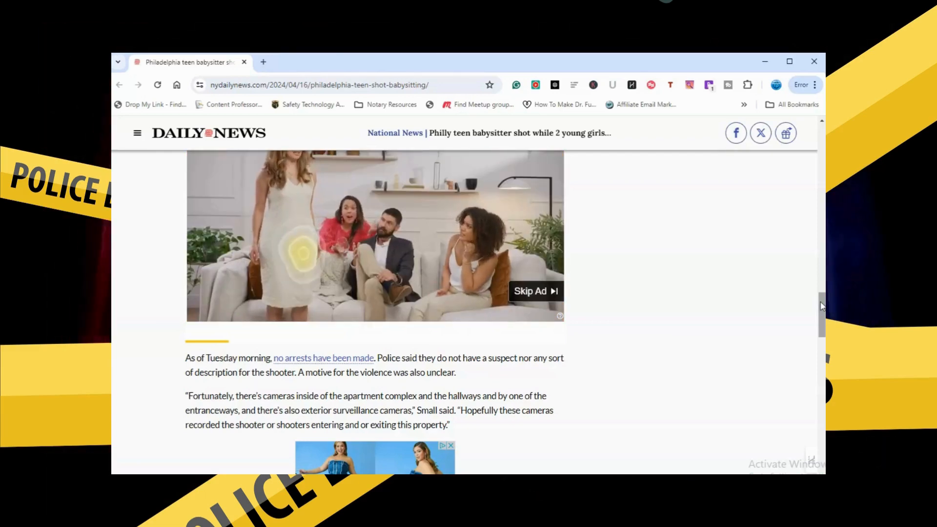
{"action": "scroll", "scroll_direction": "down", "scroll_amount": 3}
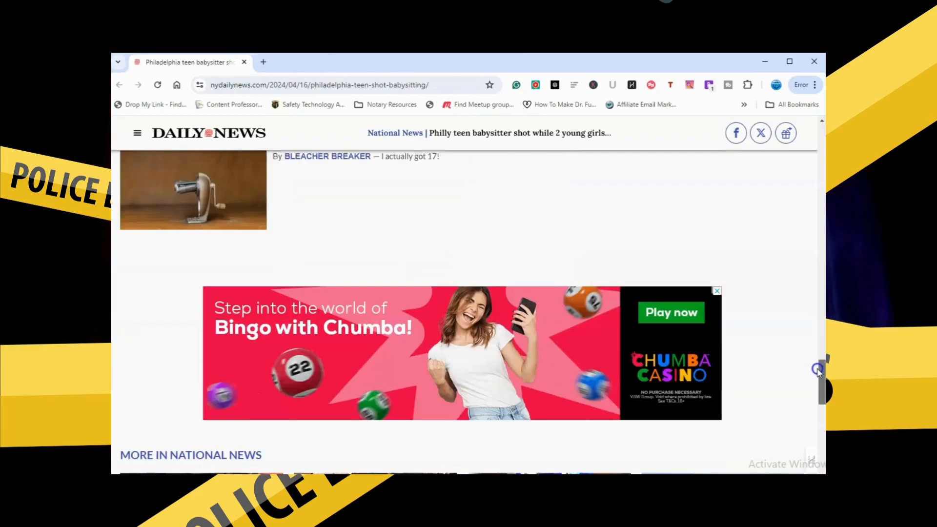
Scroll back to the article headline and police-line lead image.
{"action": "scroll", "scroll_direction": "down", "scroll_amount": 3}
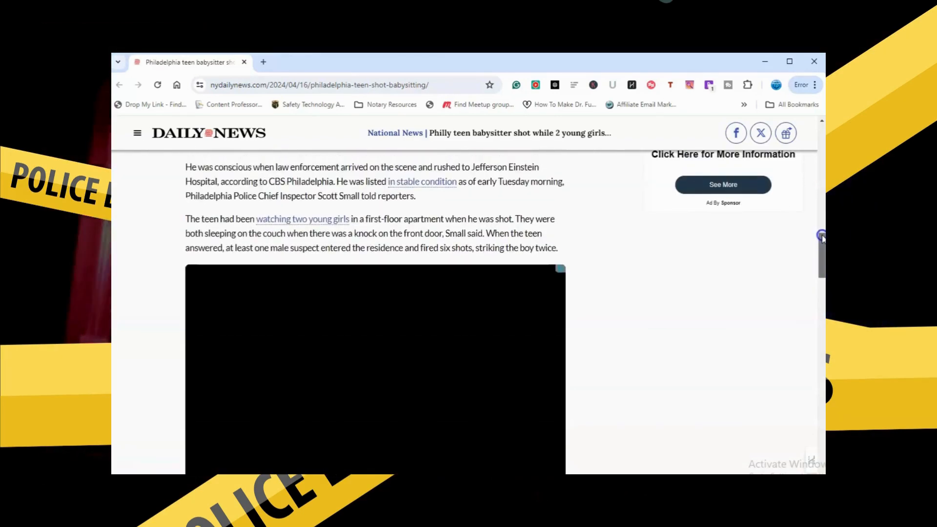
{"action": "scroll", "scroll_direction": "up", "scroll_amount": 3}
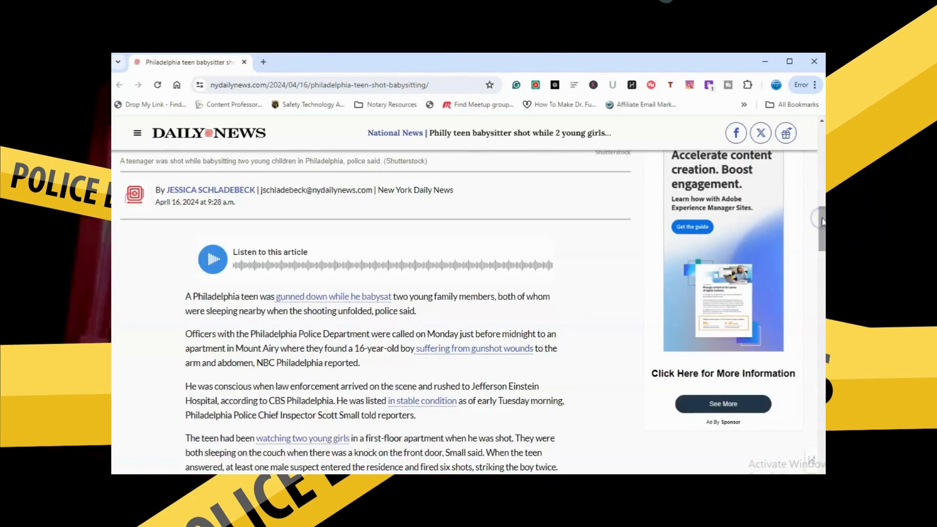
{"action": "scroll", "scroll_direction": "down", "scroll_amount": 3}
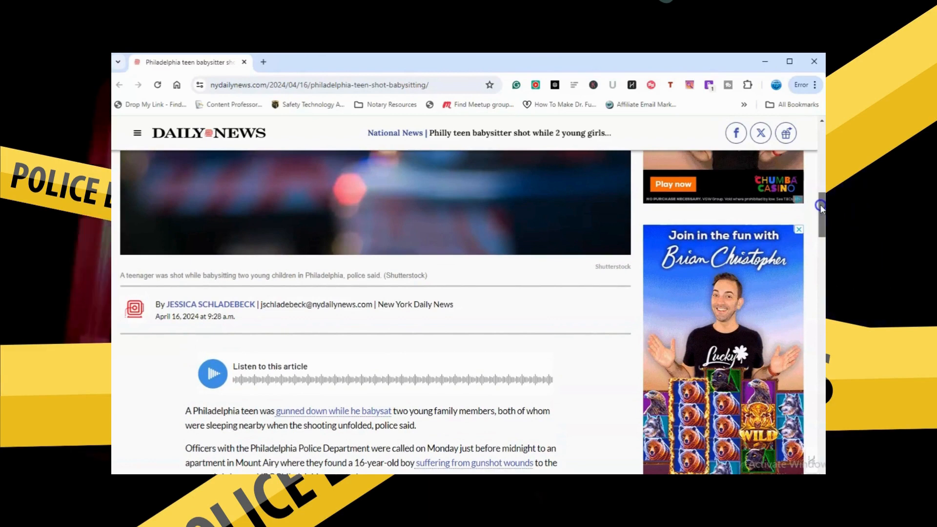
{"action": "scroll", "scroll_direction": "down", "scroll_amount": 3}
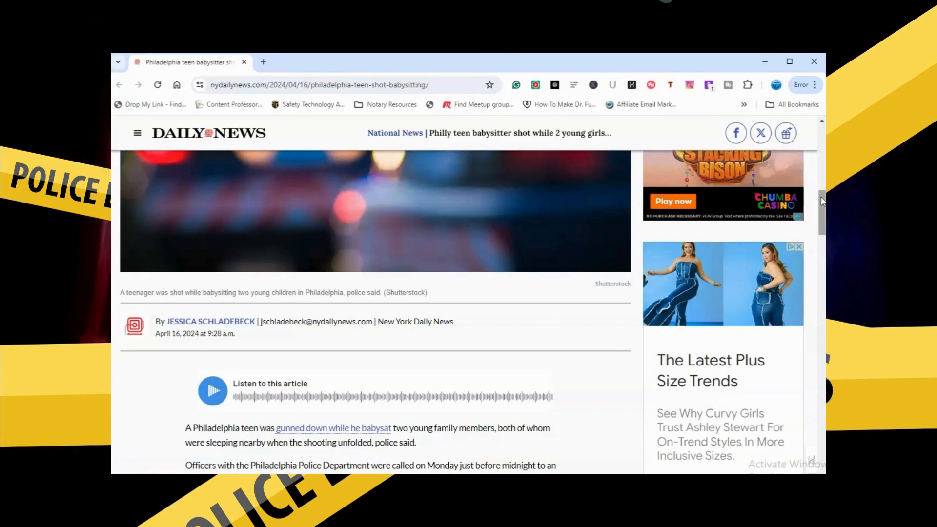
{"action": "scroll", "scroll_direction": "down", "scroll_amount": 3}
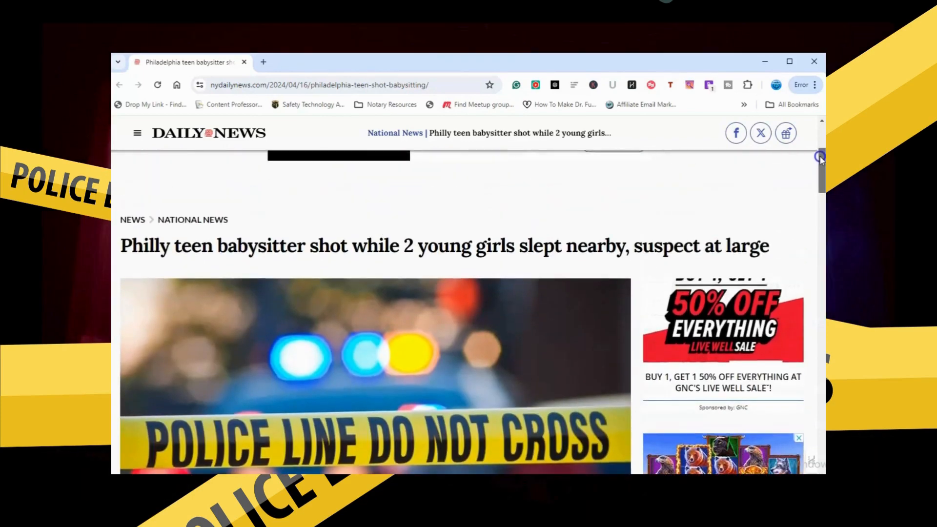
{"action": "scroll", "scroll_direction": "down", "scroll_amount": 3}
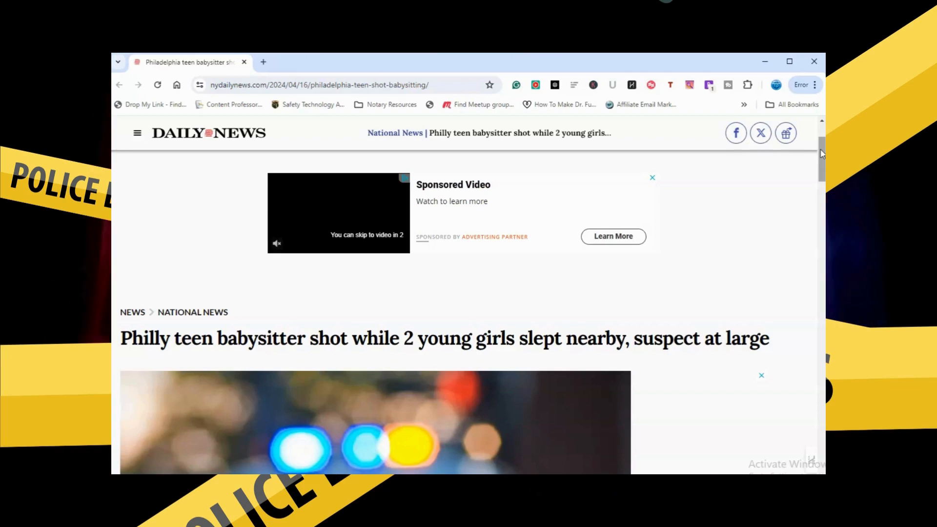
{"action": "left_click", "coordinate": [652, 178]}
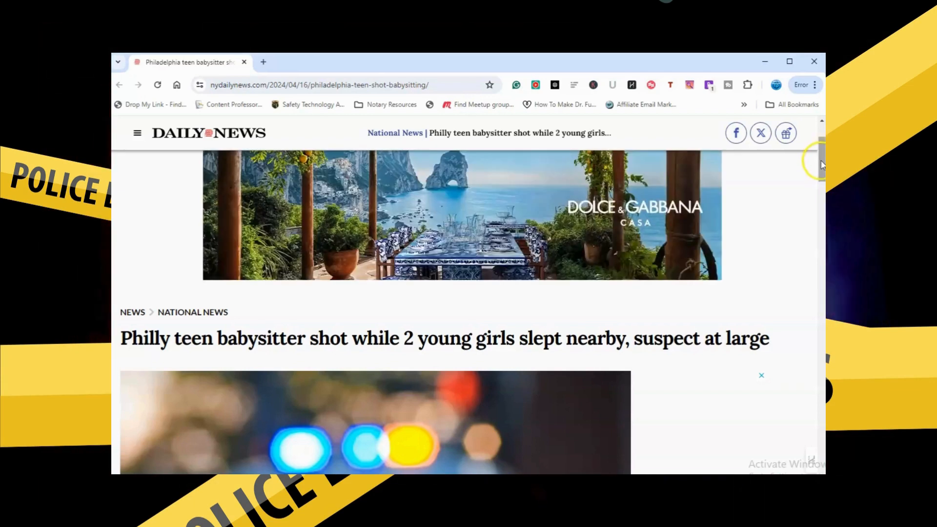
{"action": "scroll", "scroll_direction": "down", "scroll_amount": 3}
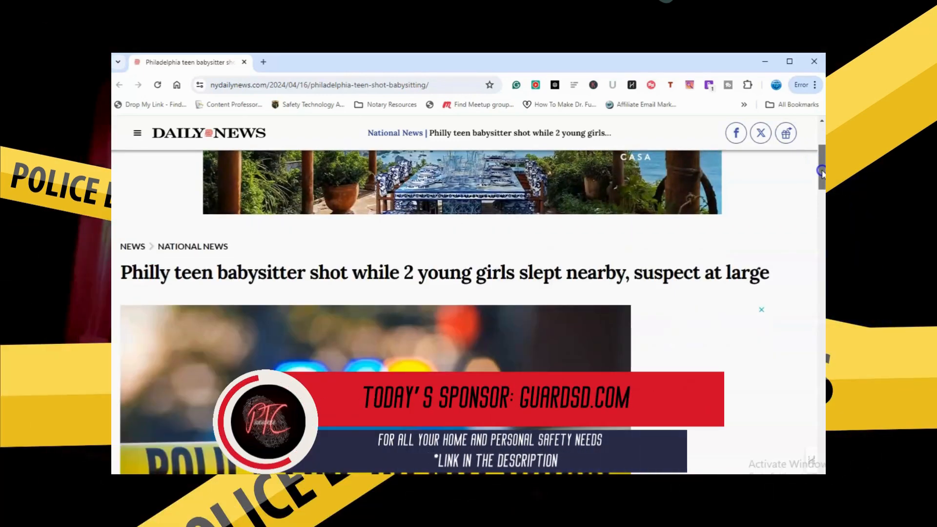
{"action": "scroll", "scroll_direction": "down", "scroll_amount": 3}
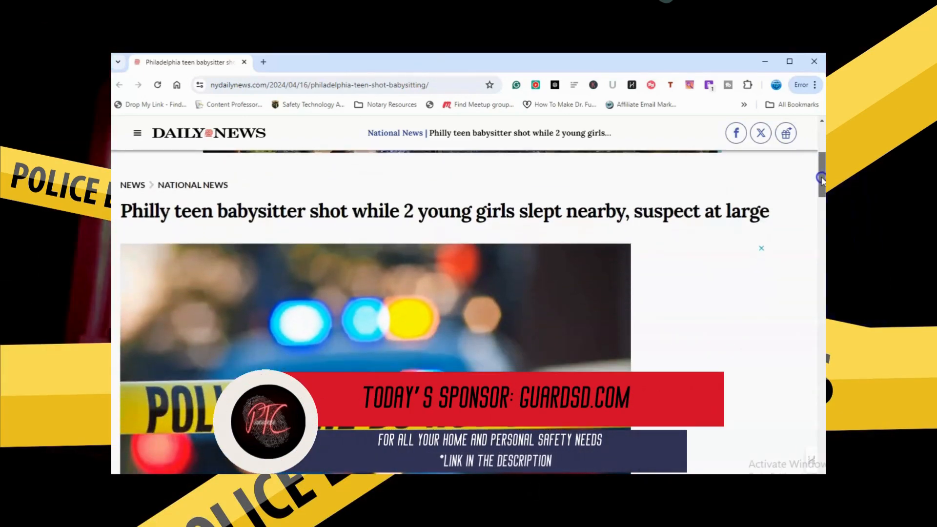
{"action": "scroll", "scroll_direction": "down", "scroll_amount": 3}
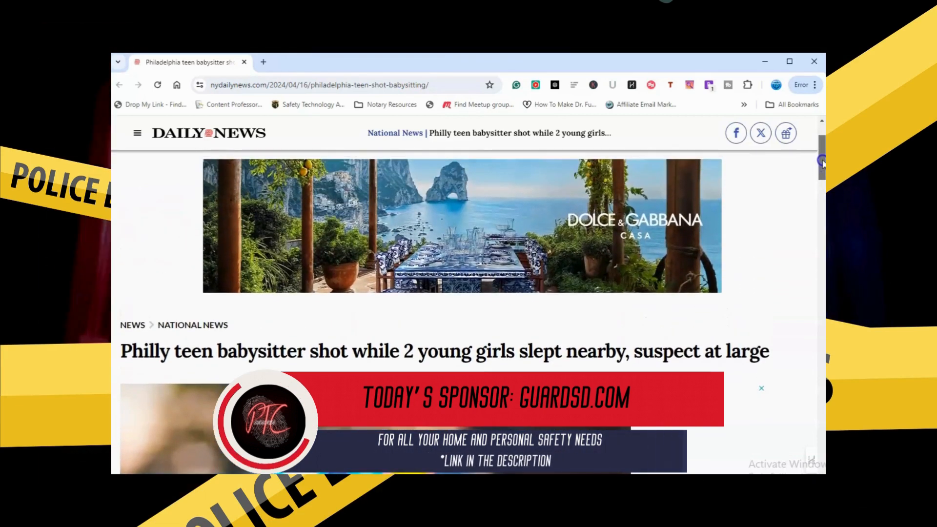